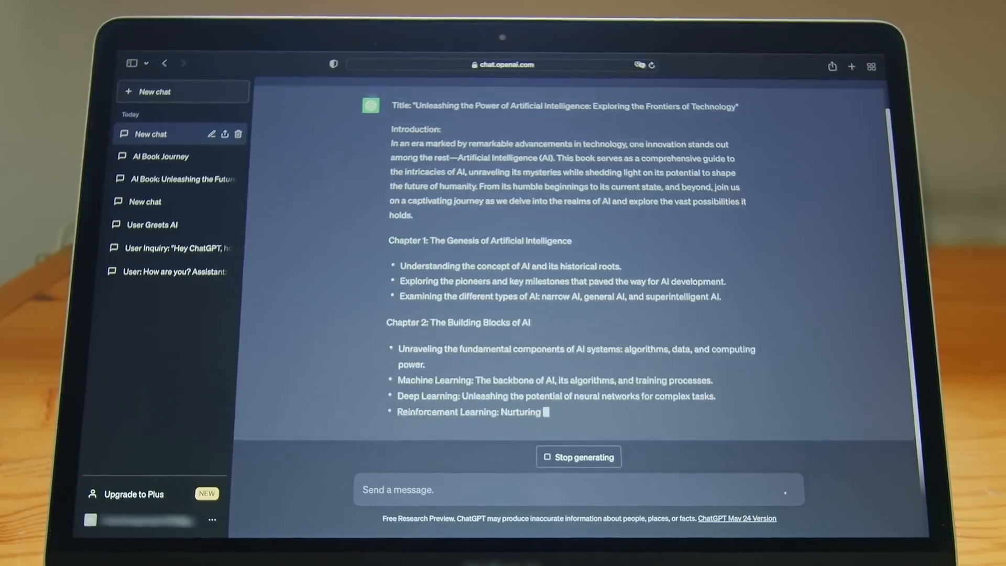
Step: Scroll the PDF through the scene-splitting example to Scene 7 at the end of page 18
{"action": "scroll", "scroll_direction": "down", "scroll_amount": 3}
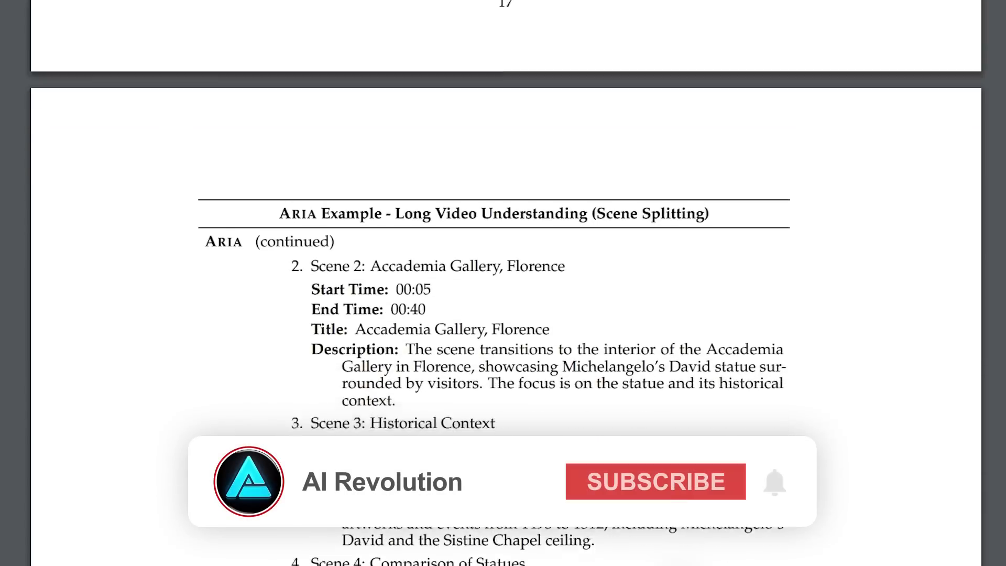
{"action": "left_click", "coordinate": [654, 481]}
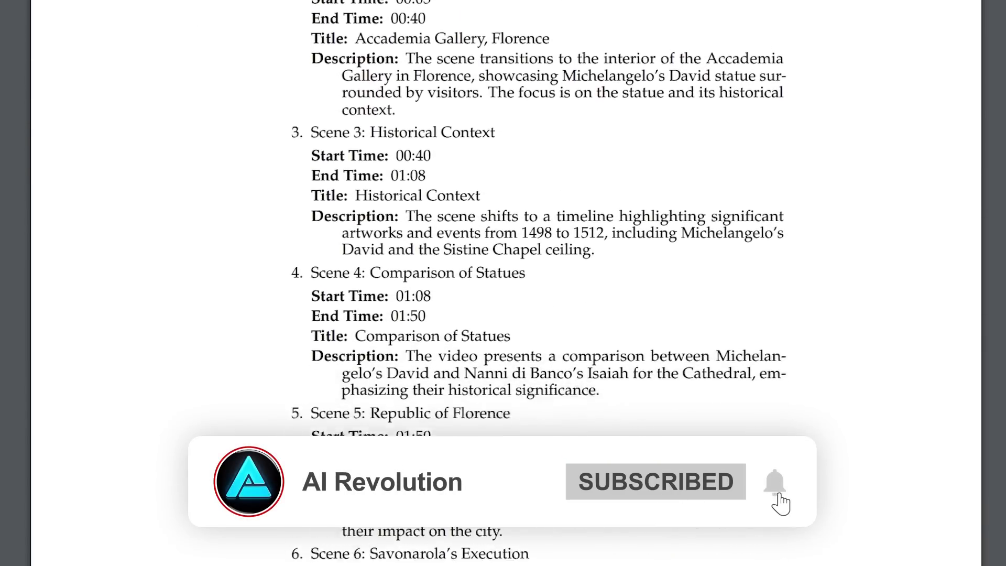
{"action": "scroll", "scroll_direction": "down", "scroll_amount": 3}
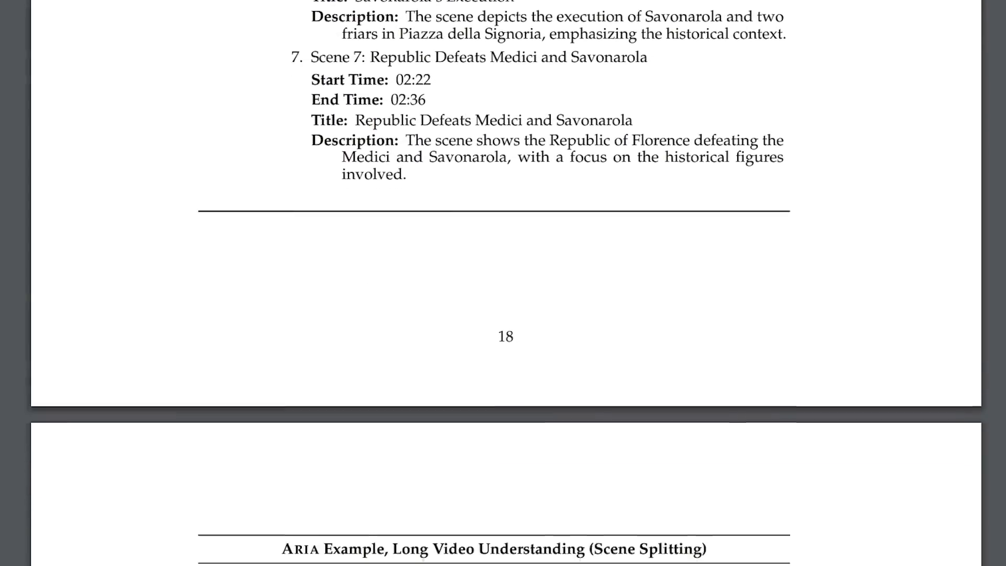
{"action": "scroll", "scroll_direction": "down", "scroll_amount": 3}
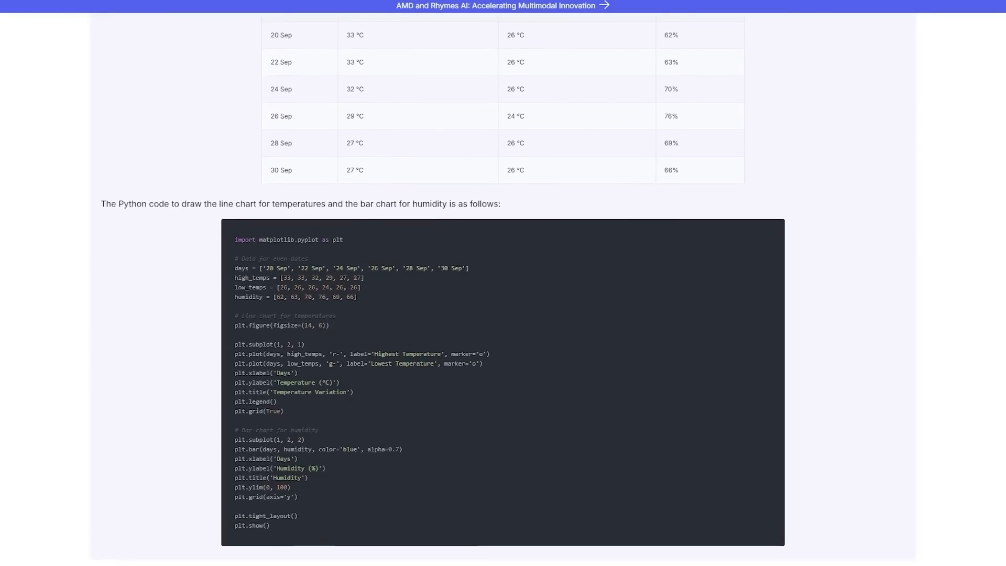
Step: Scroll past the Python code to the generated temperature line chart and humidity bar chart
{"action": "scroll", "scroll_direction": "down", "scroll_amount": 3}
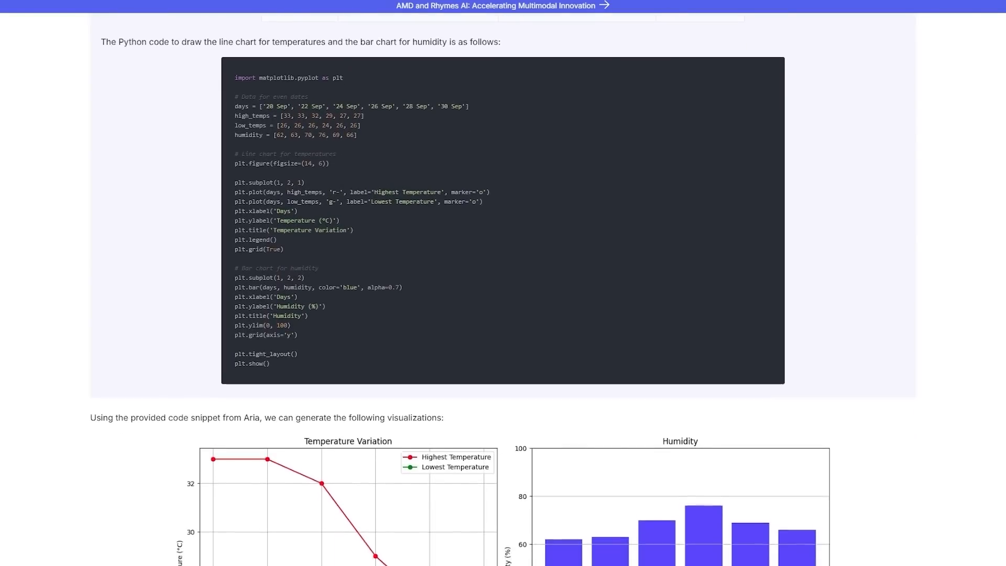
{"action": "scroll", "scroll_direction": "down", "scroll_amount": 3}
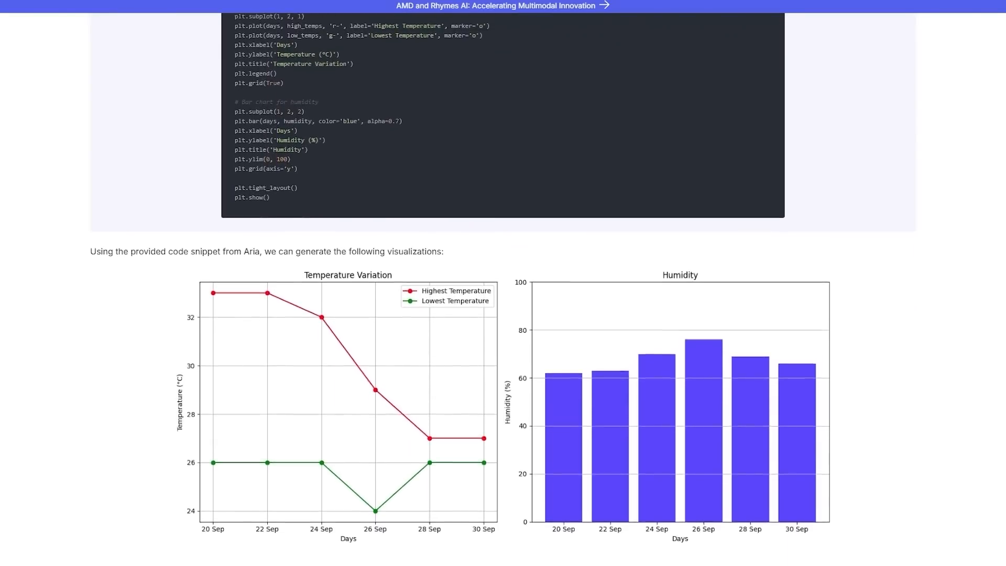